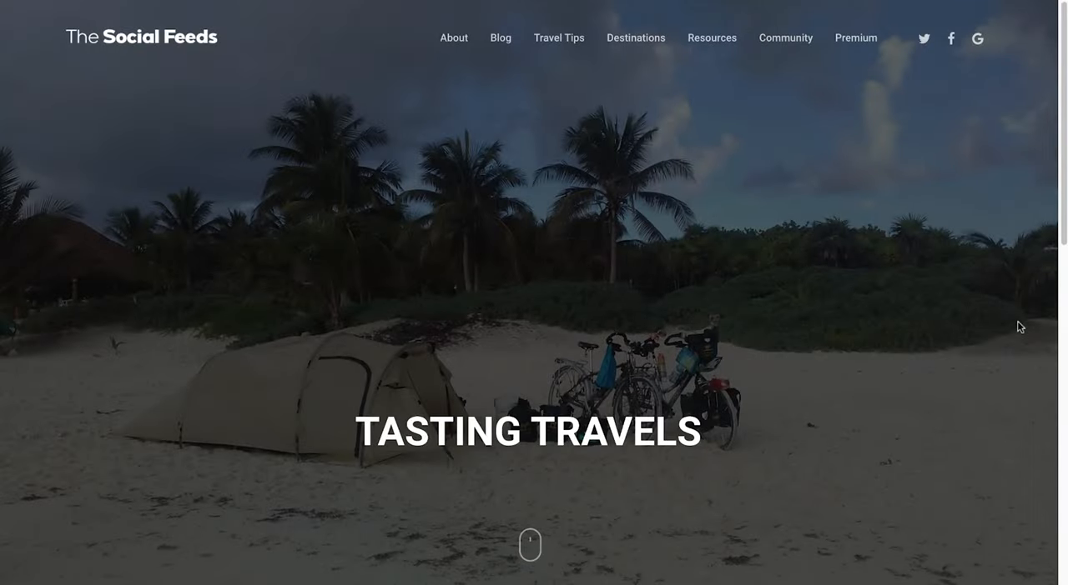
Step: Scroll to the Tasting Travels Facebook carousel and advance it two posts
scroll("down", 3)
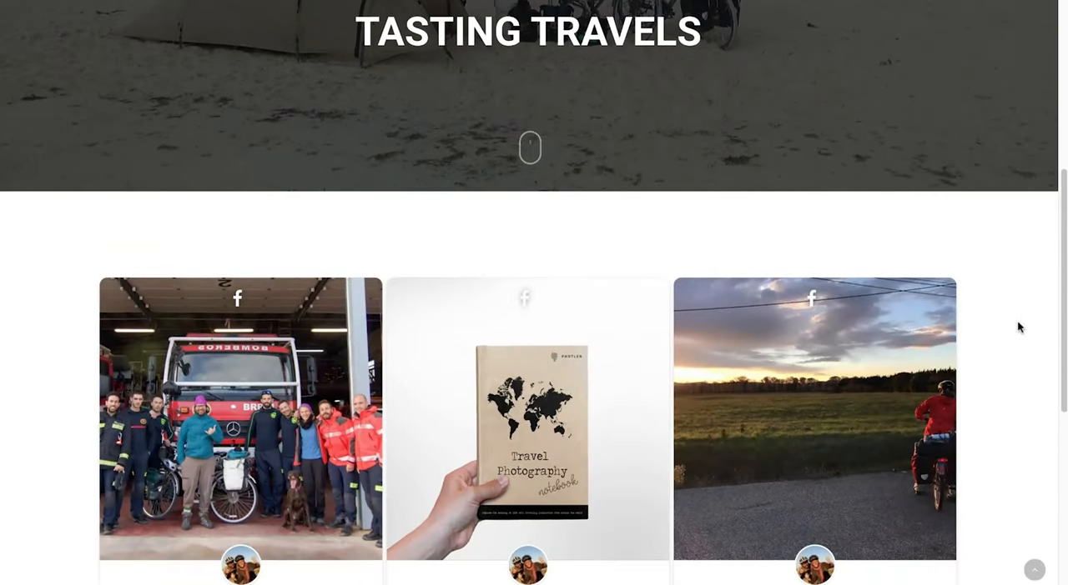
scroll("down", 3)
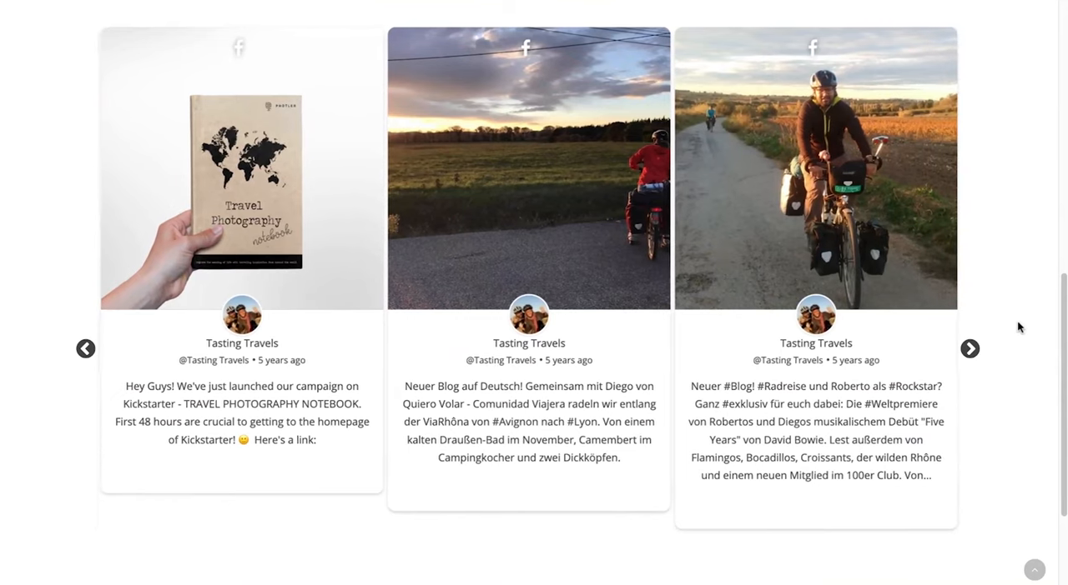
left_click(969, 347)
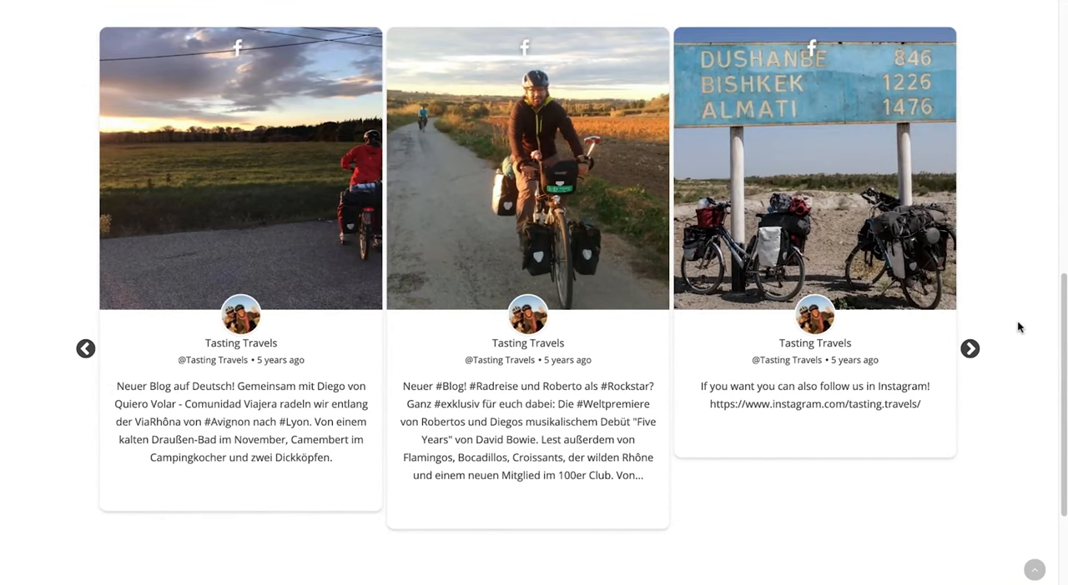
left_click(968, 348)
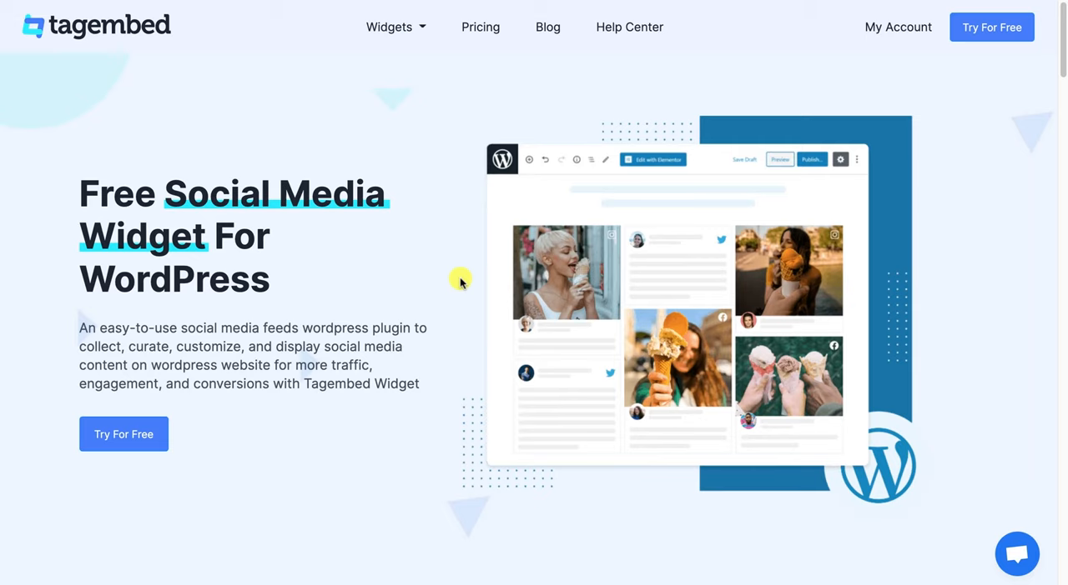
Step: Scroll down Tagembed's Free Social Media Widget for WordPress page
scroll("down", 3)
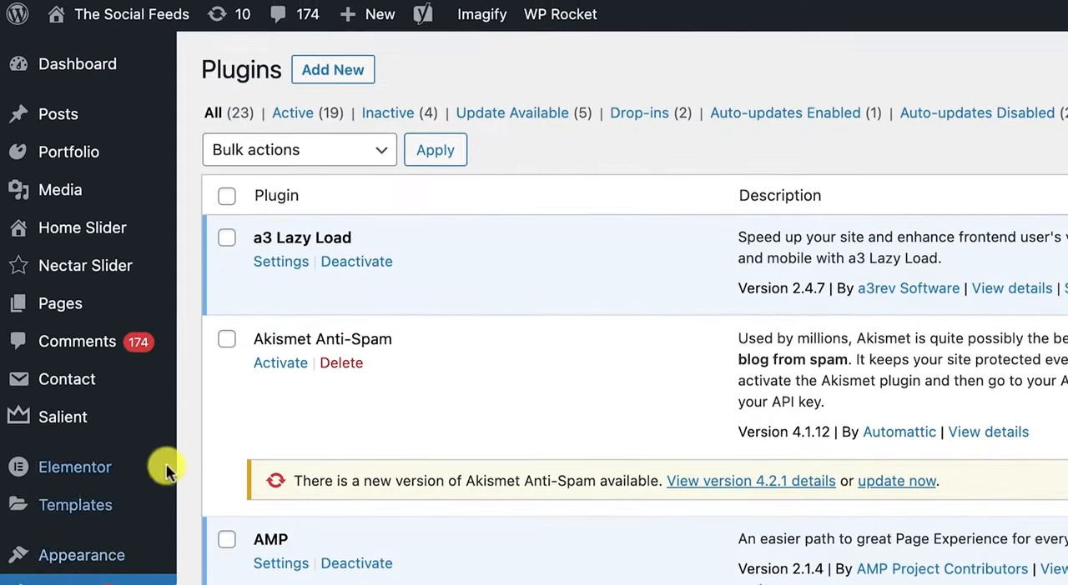
Step: From Plugins > Add New, search 'Tagembed' and install the Tagembed plugin
left_click(332, 69)
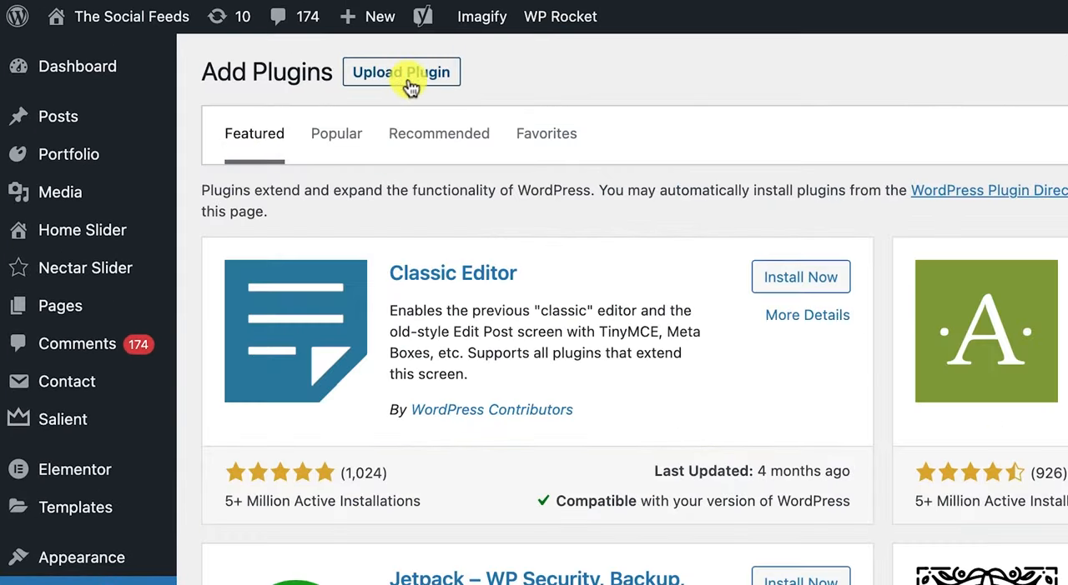
left_click(401, 71)
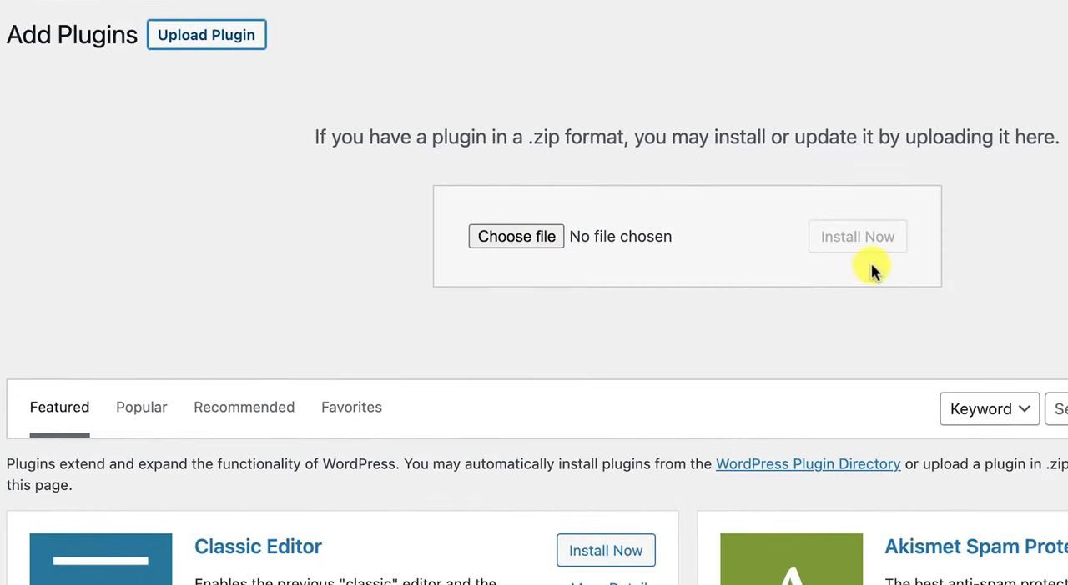
type("T")
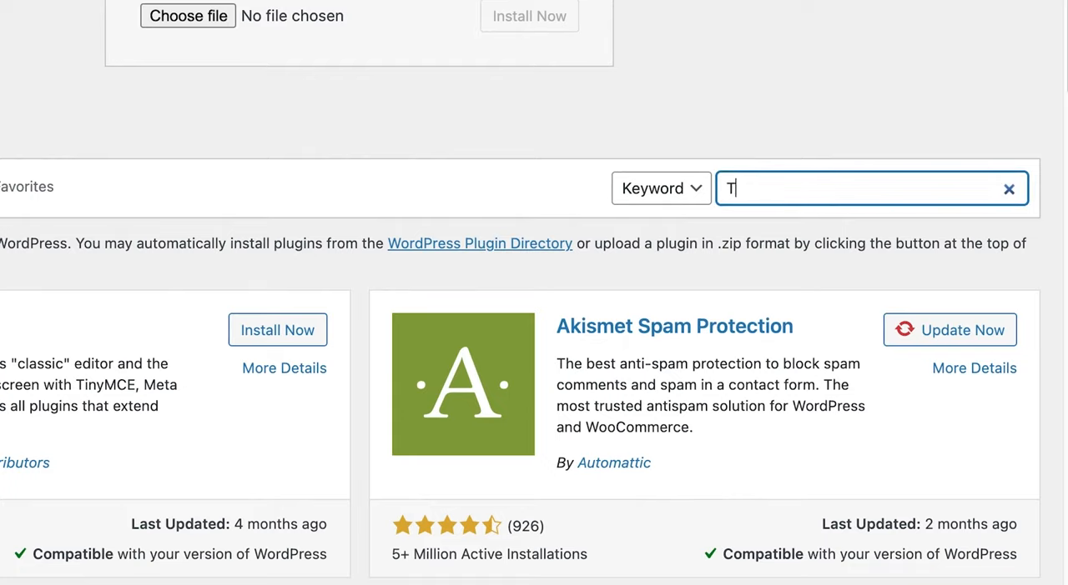
type("agembed")
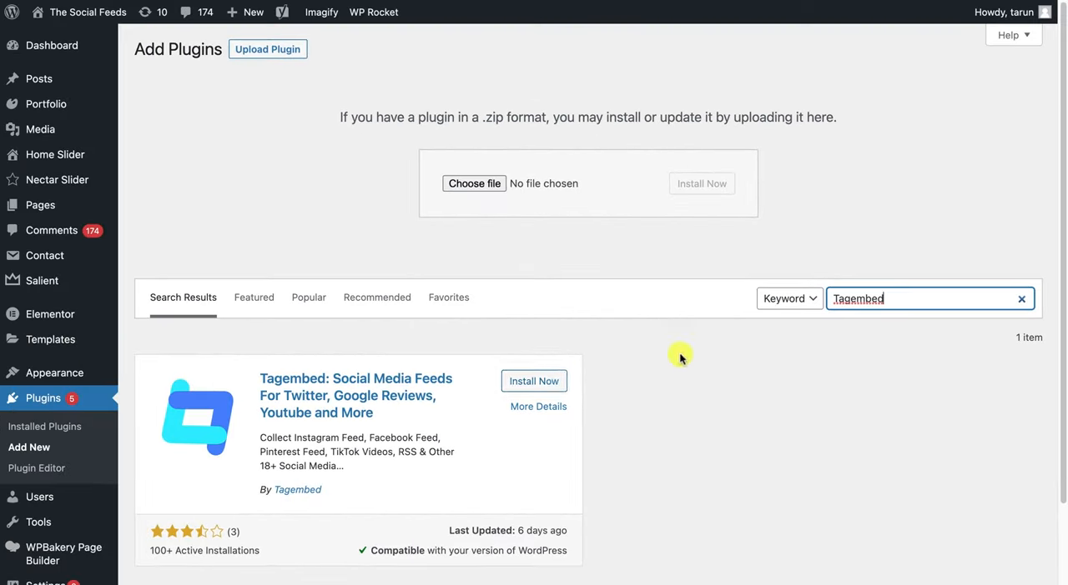
left_click(533, 381)
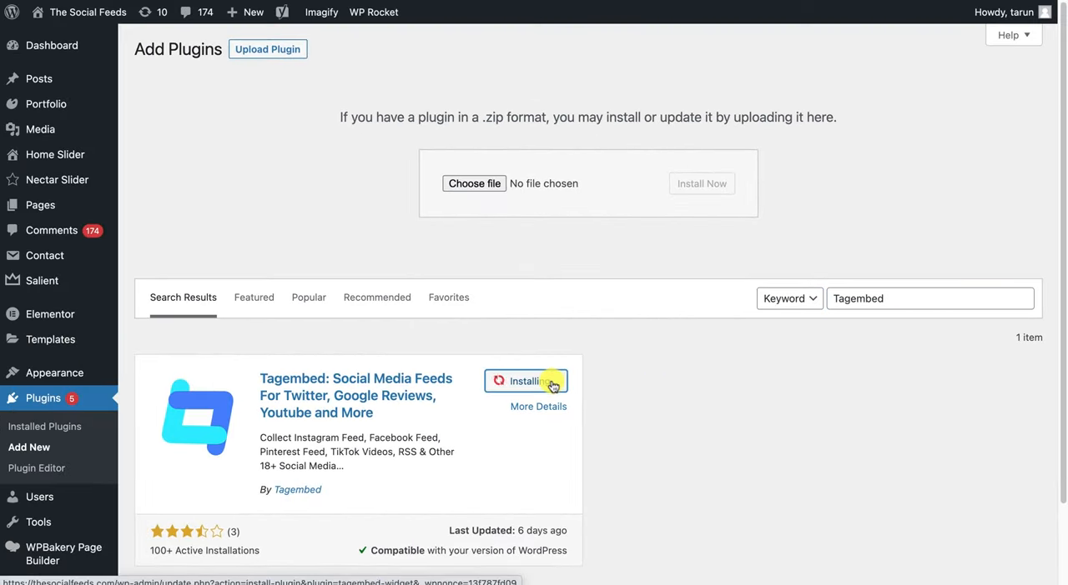
left_click(533, 381)
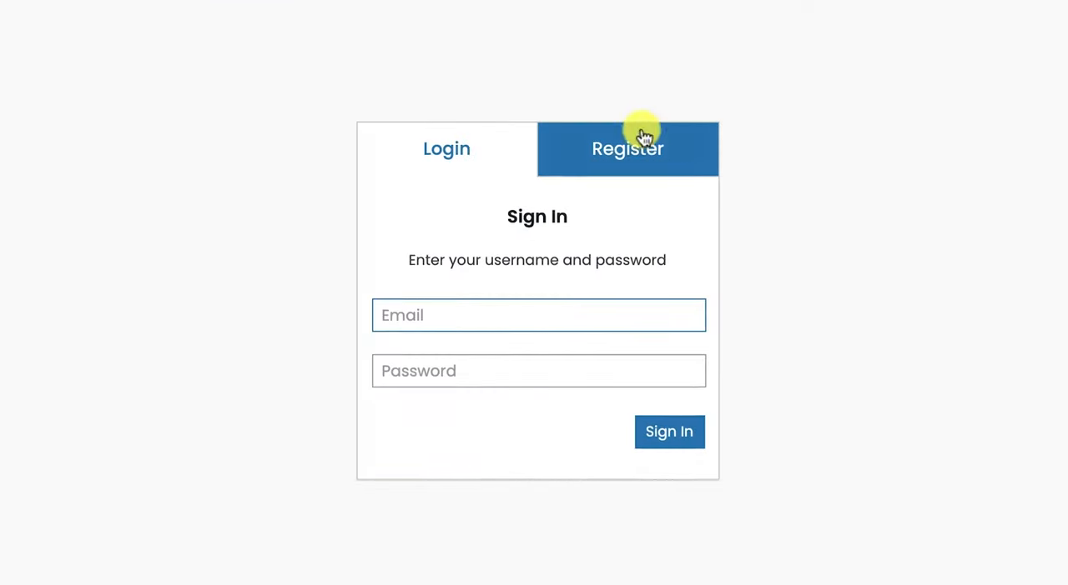
Step: Switch to Register and submit the new Tagembed account details
left_click(612, 457)
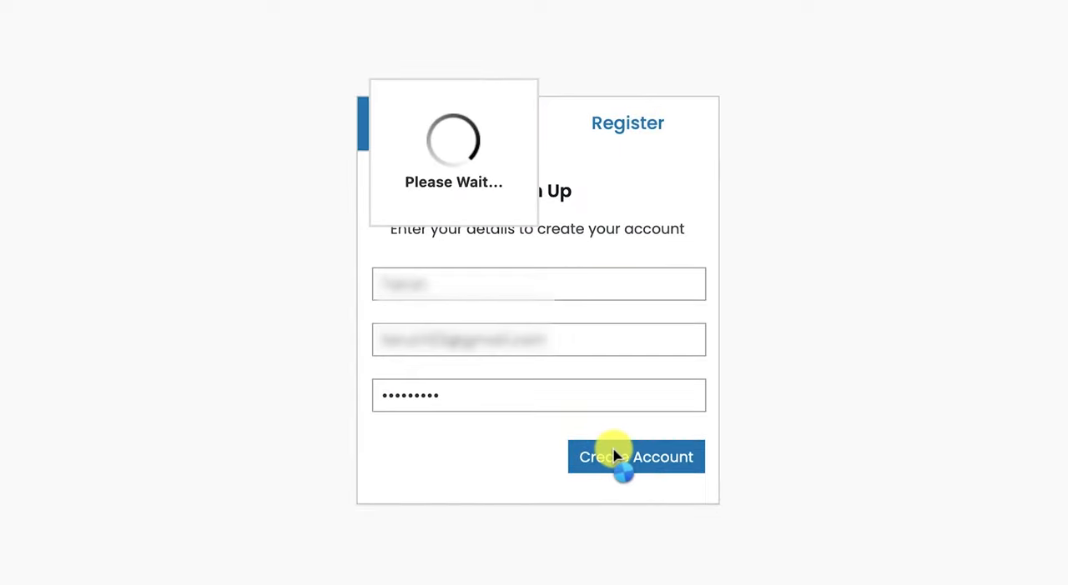
left_click(612, 458)
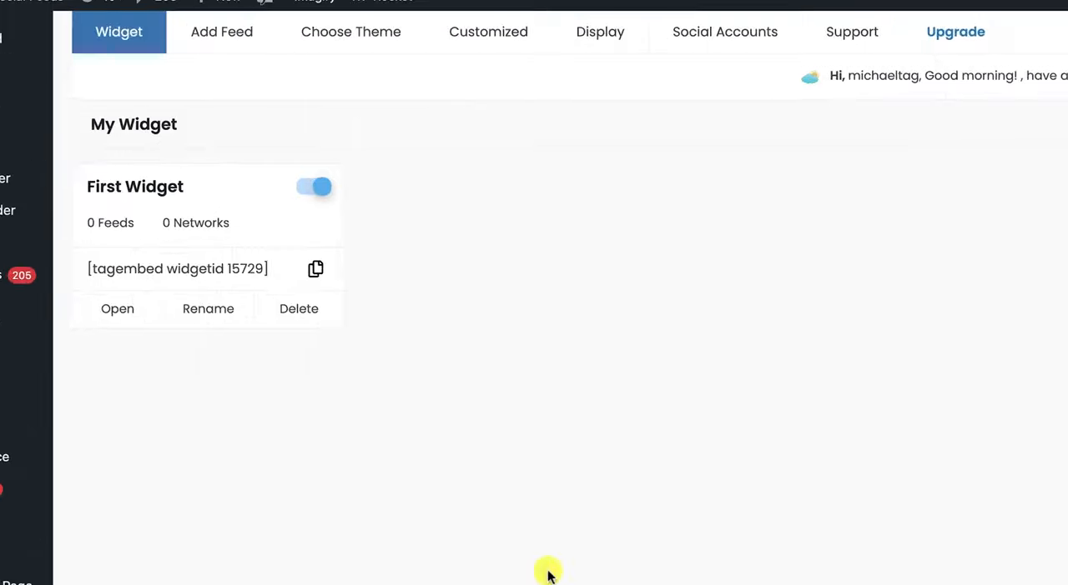
Step: In Add Feed, choose Facebook as the network and Page as the feed filter
left_click(221, 32)
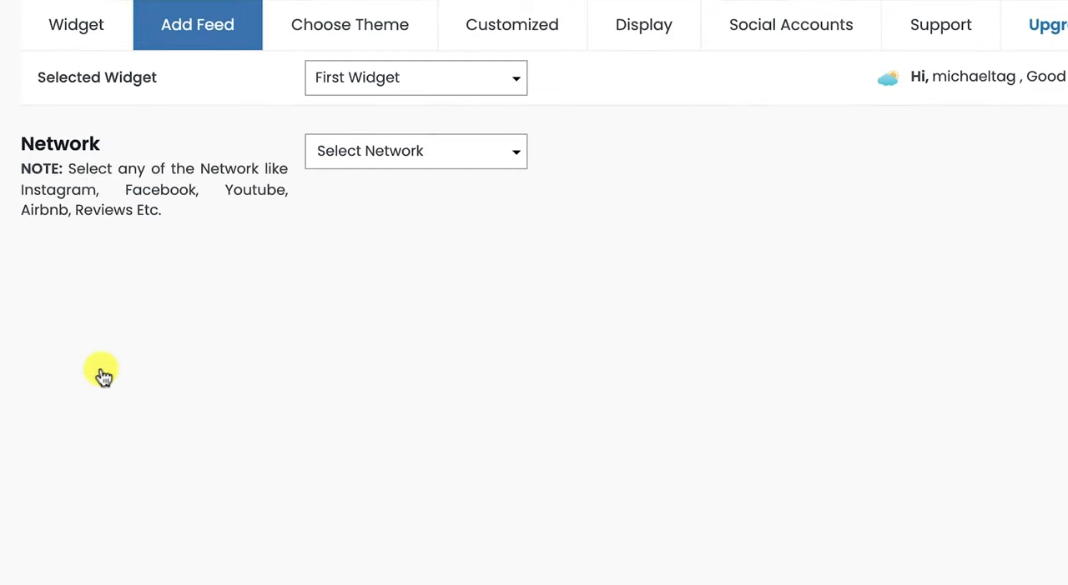
left_click(414, 151)
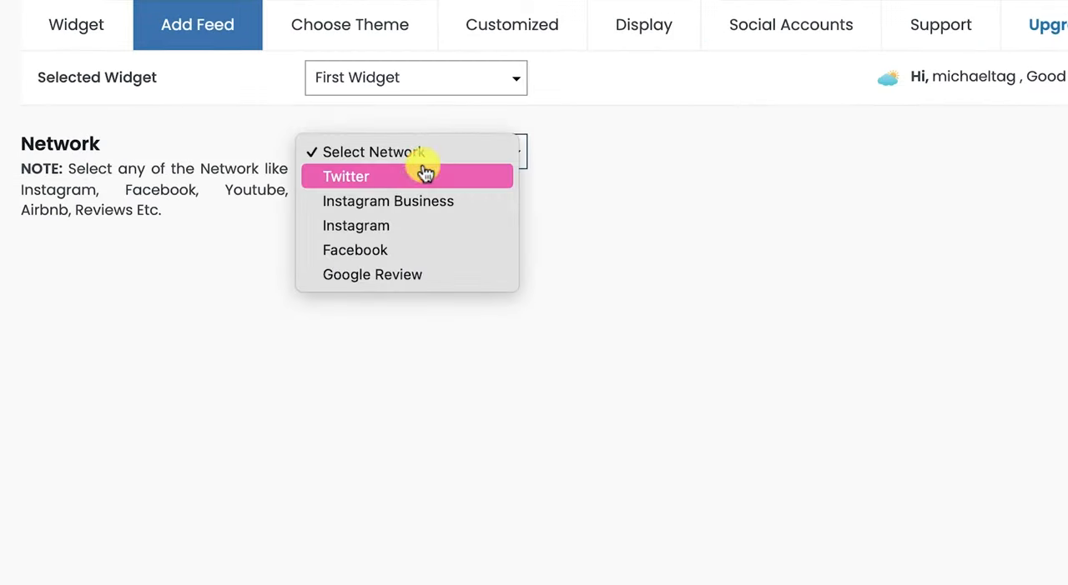
left_click(355, 250)
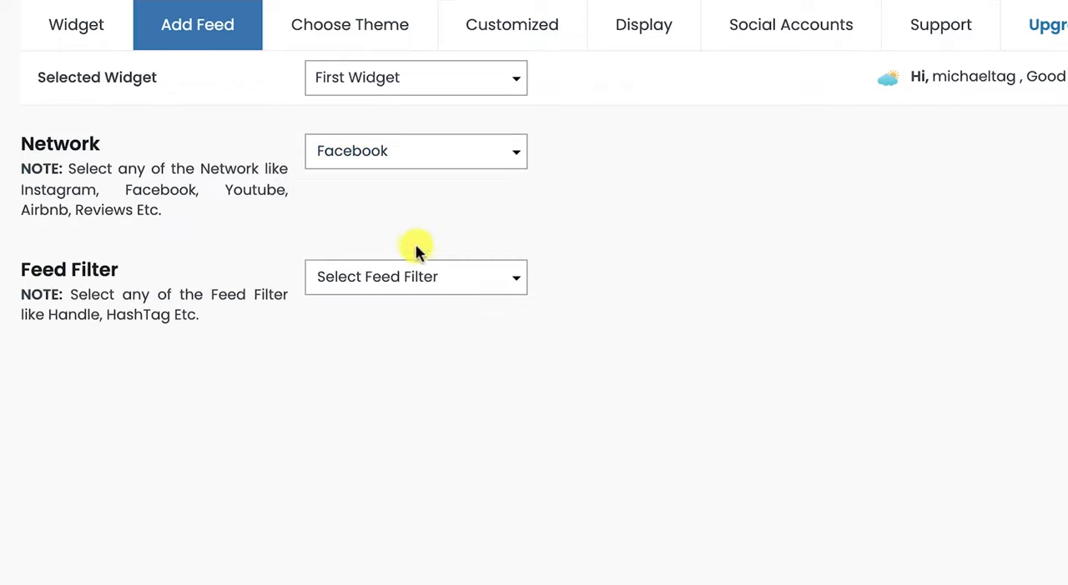
left_click(415, 277)
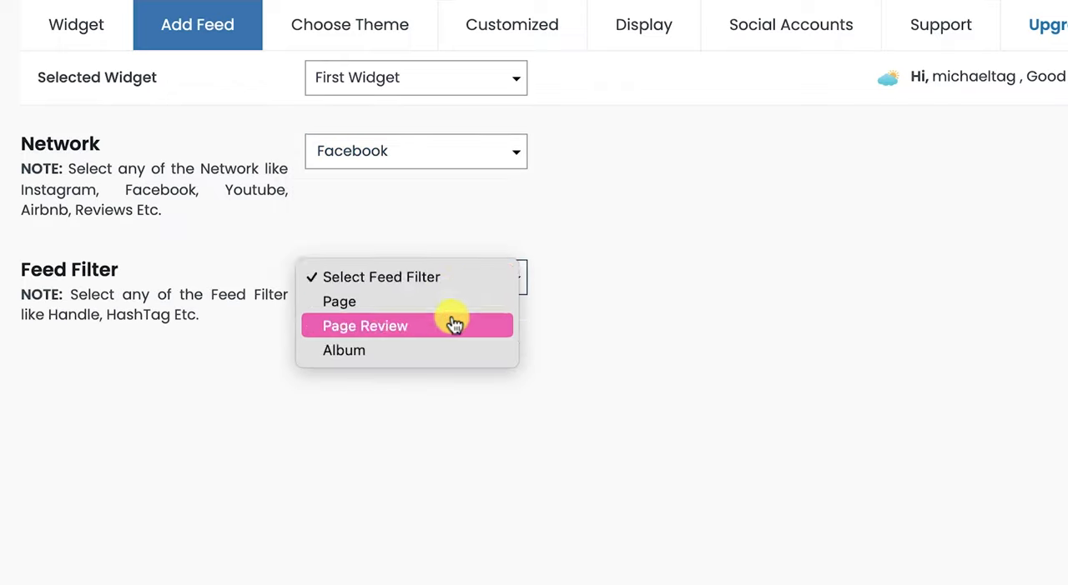
mouse_move(454, 357)
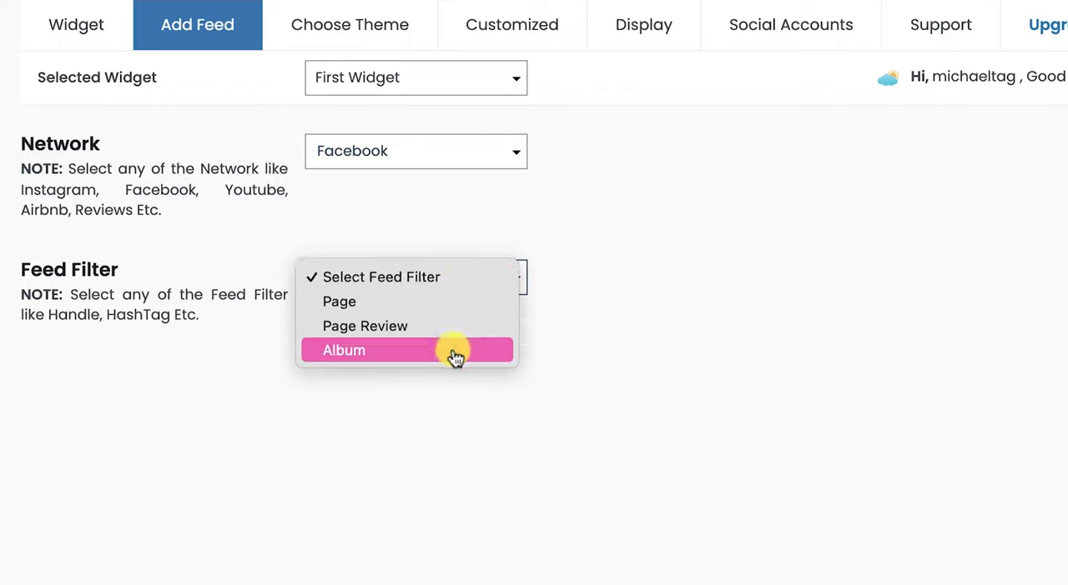
mouse_move(445, 309)
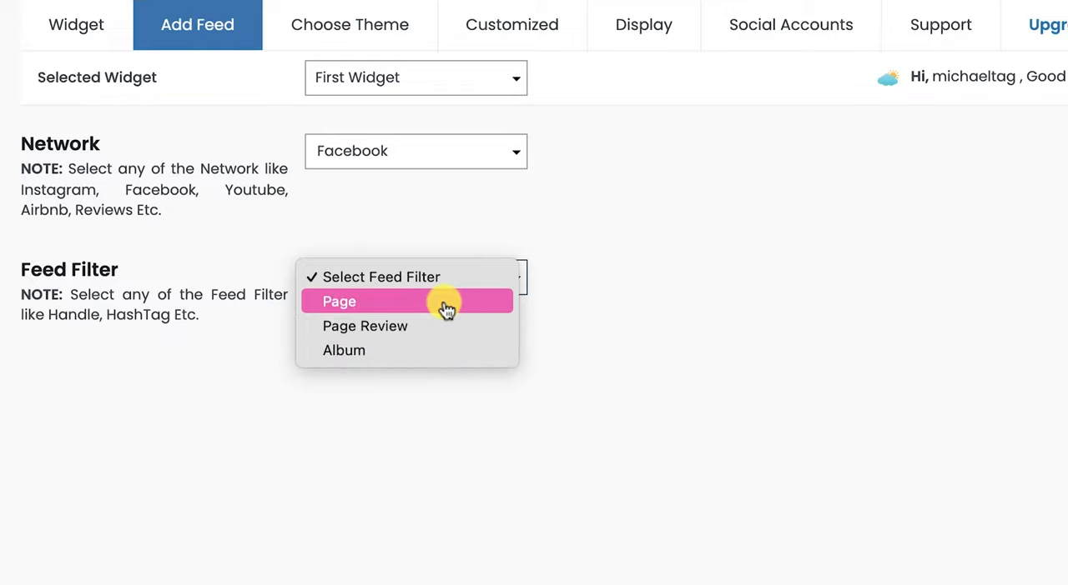
left_click(339, 301)
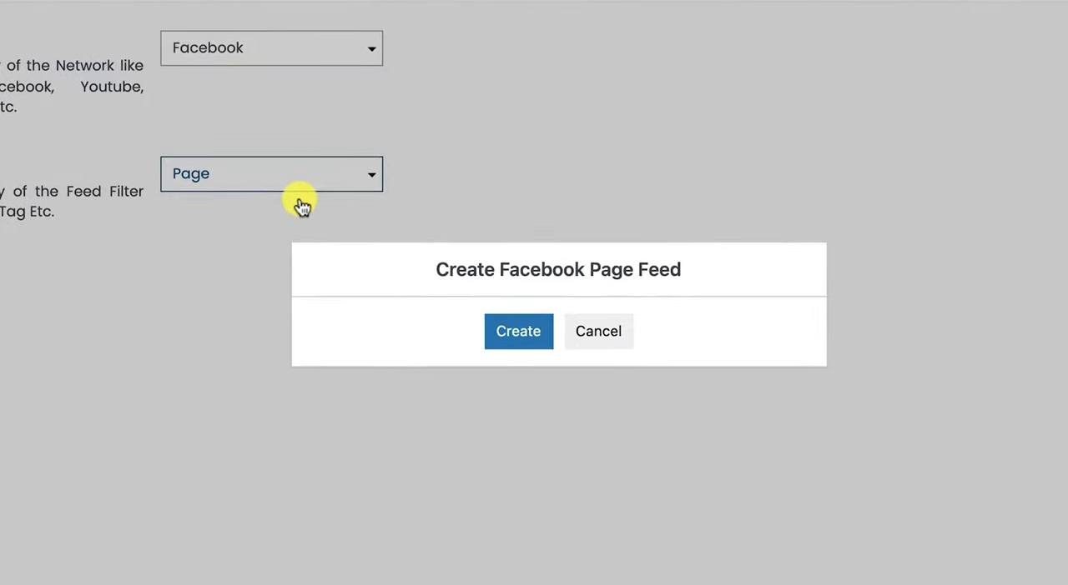
Step: Confirm Facebook access and create the Tasting Travels page feed
left_click(518, 331)
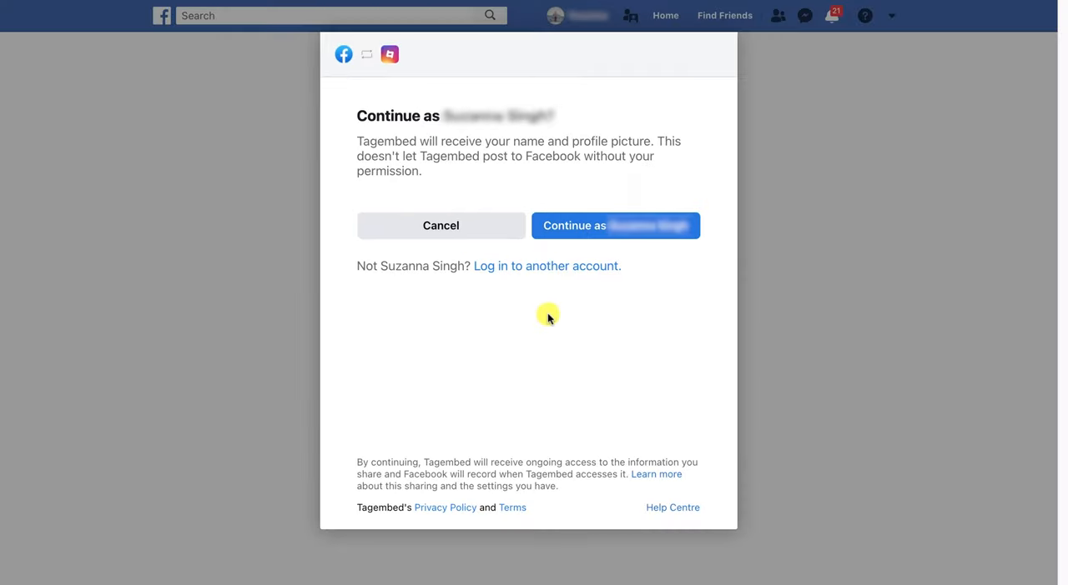
left_click(615, 225)
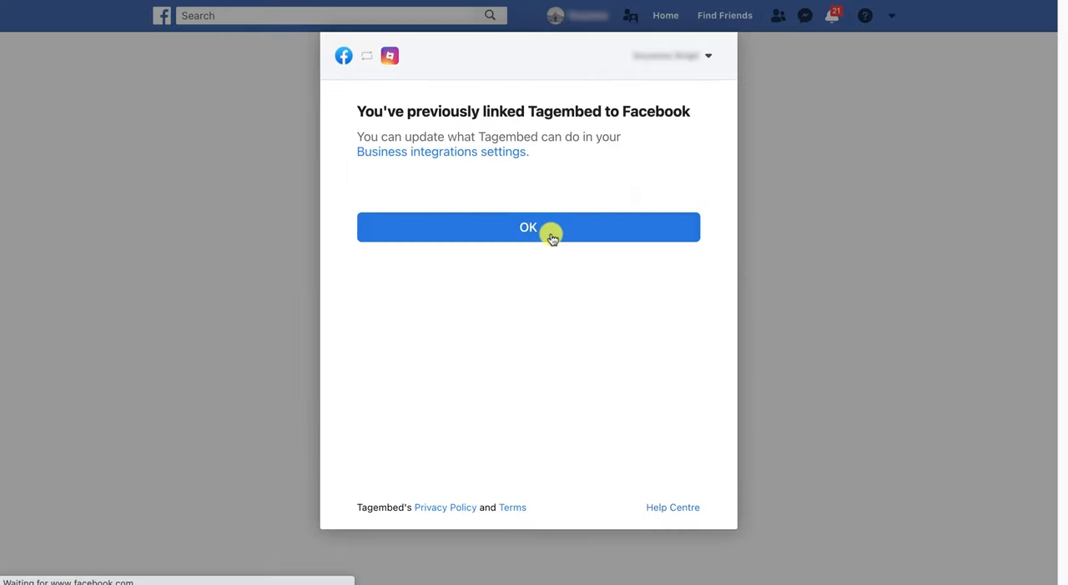
left_click(549, 228)
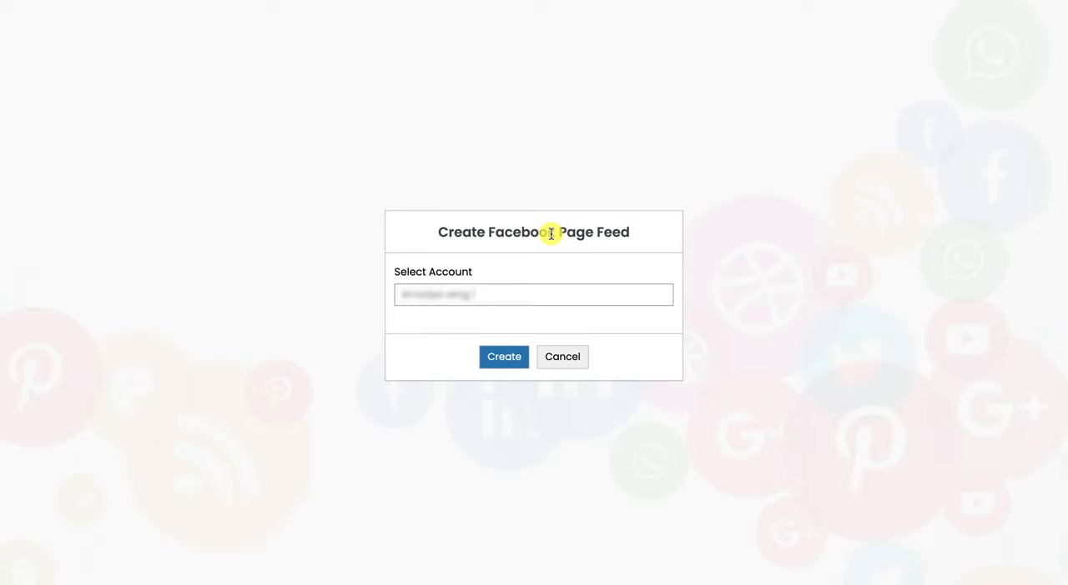
left_click(533, 295)
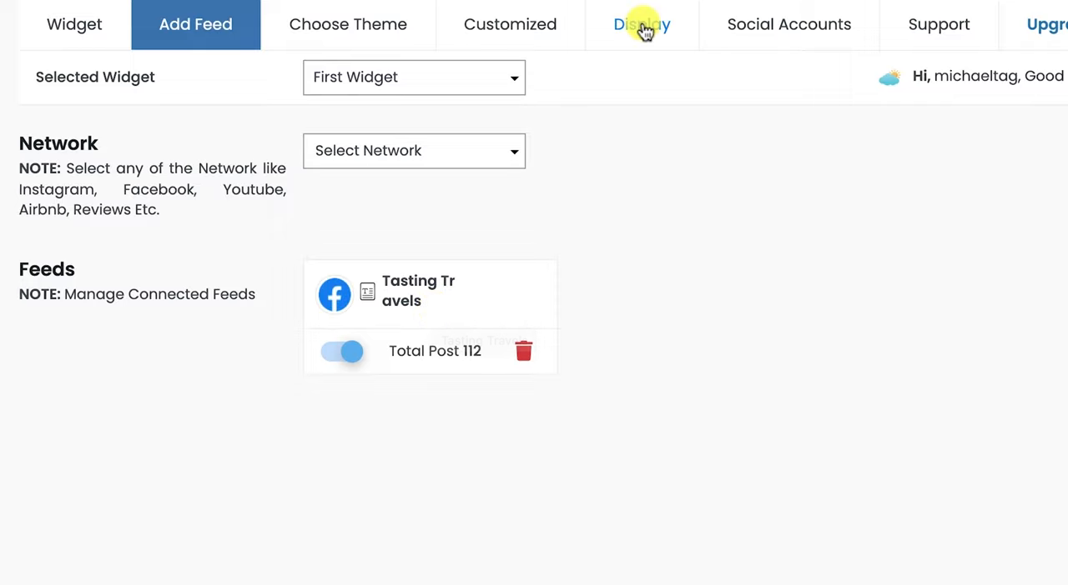
mouse_move(373, 33)
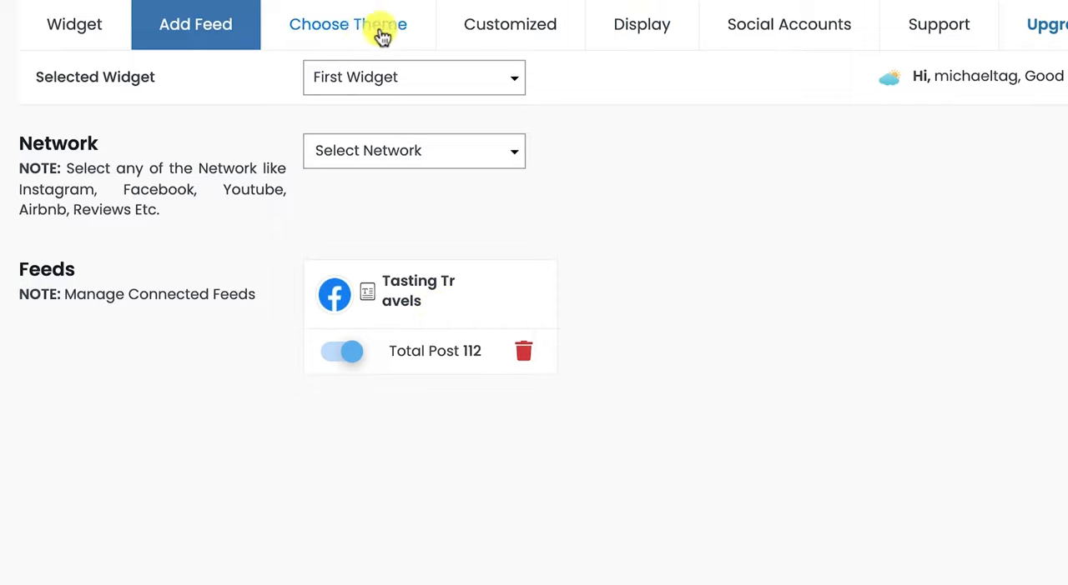
Step: Preview the widget themes, apply Classic Carousel, and view the Display options
left_click(348, 24)
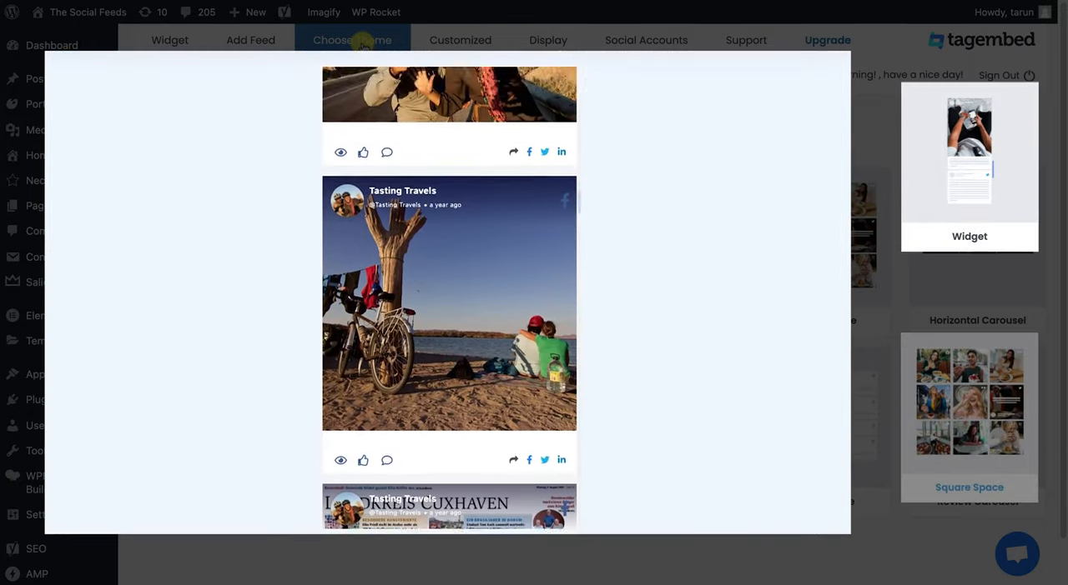
scroll("down", 3)
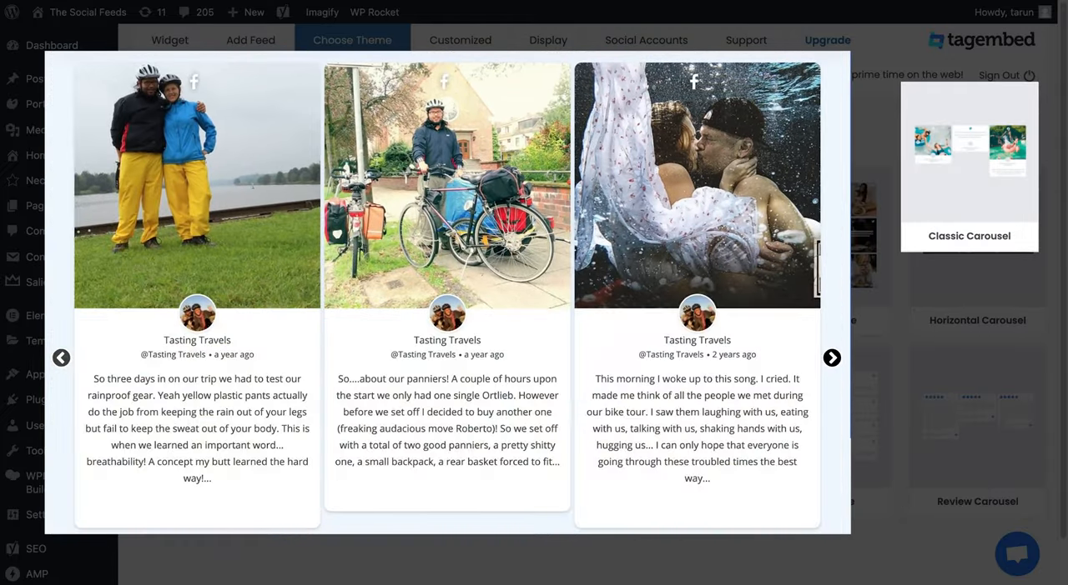
left_click(832, 357)
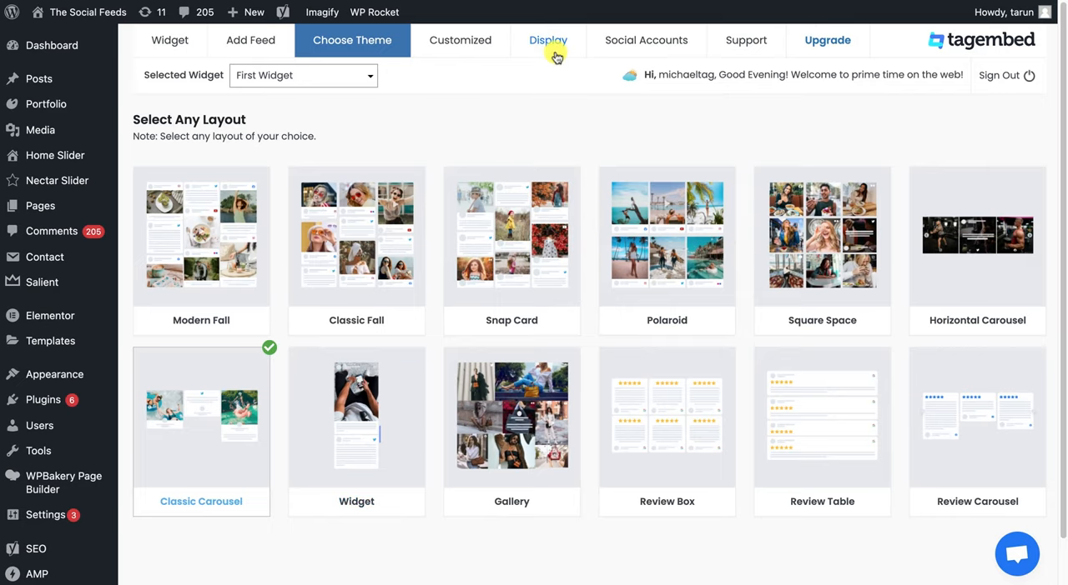
left_click(548, 40)
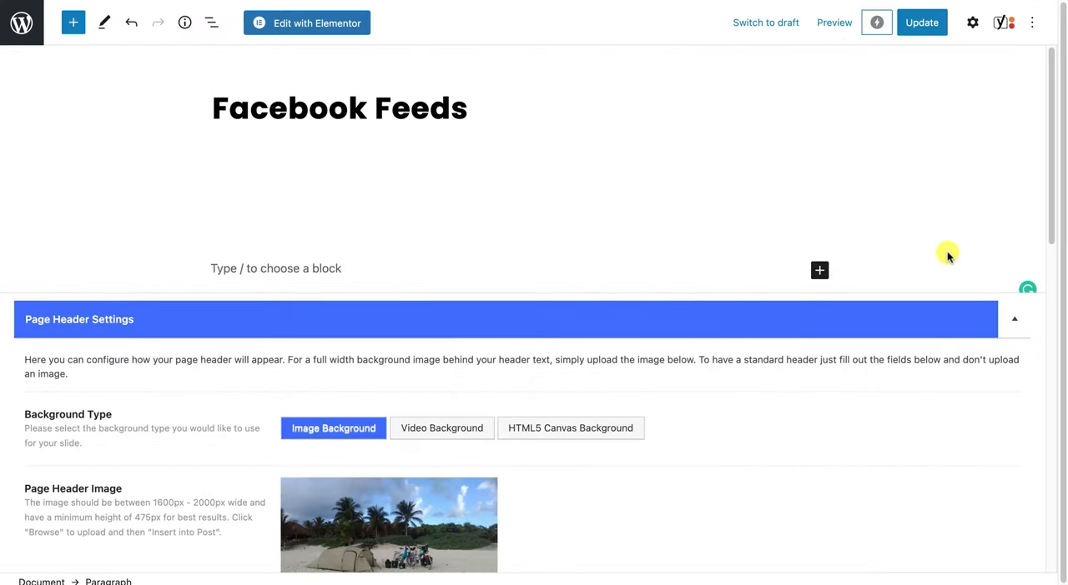
Step: Add a Tagembed Widget block, paste the widget shortcode, and embed it
left_click(819, 270)
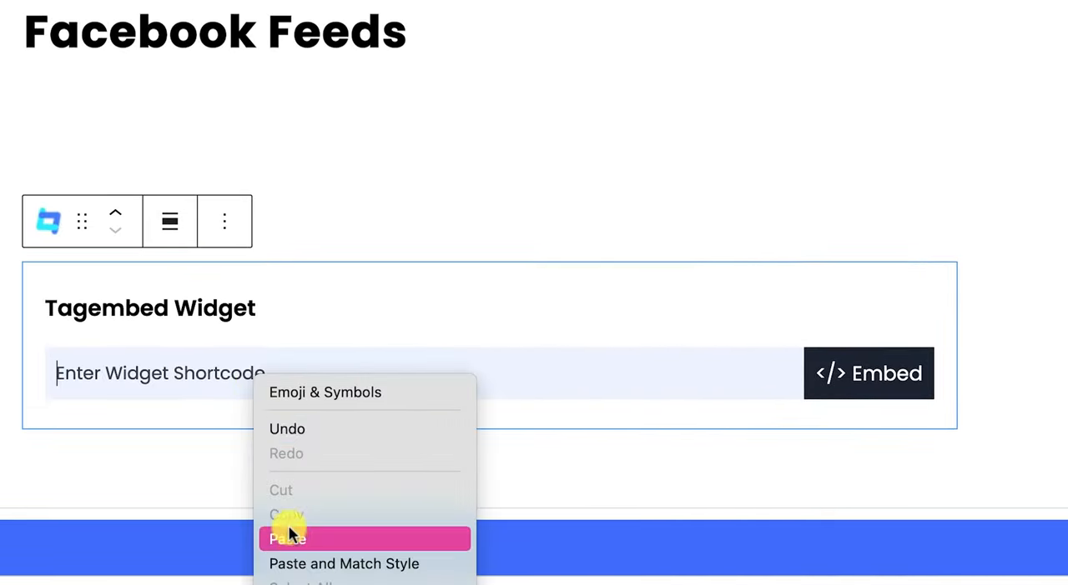
left_click(287, 539)
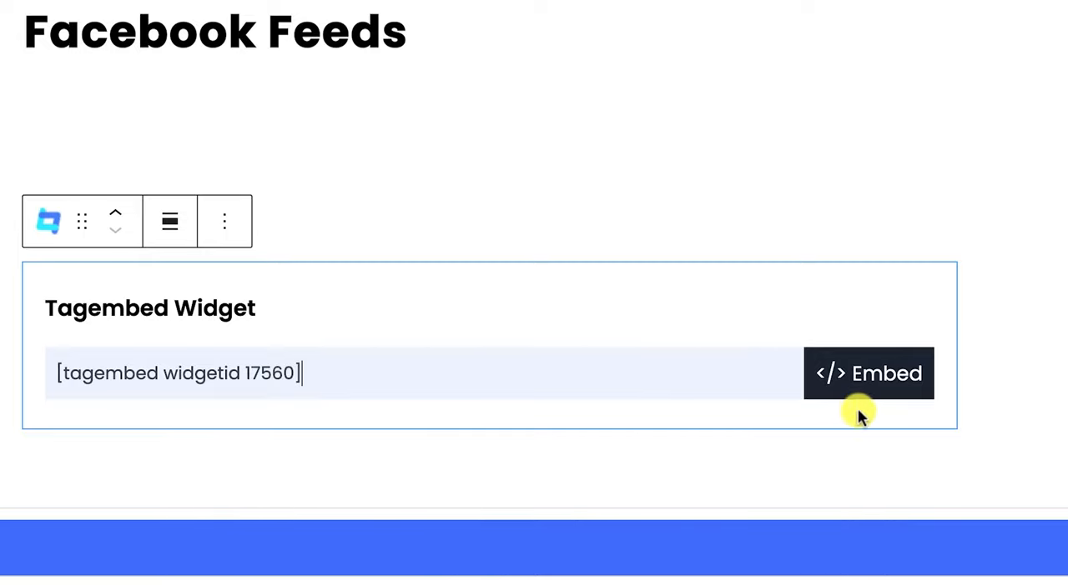
left_click(868, 372)
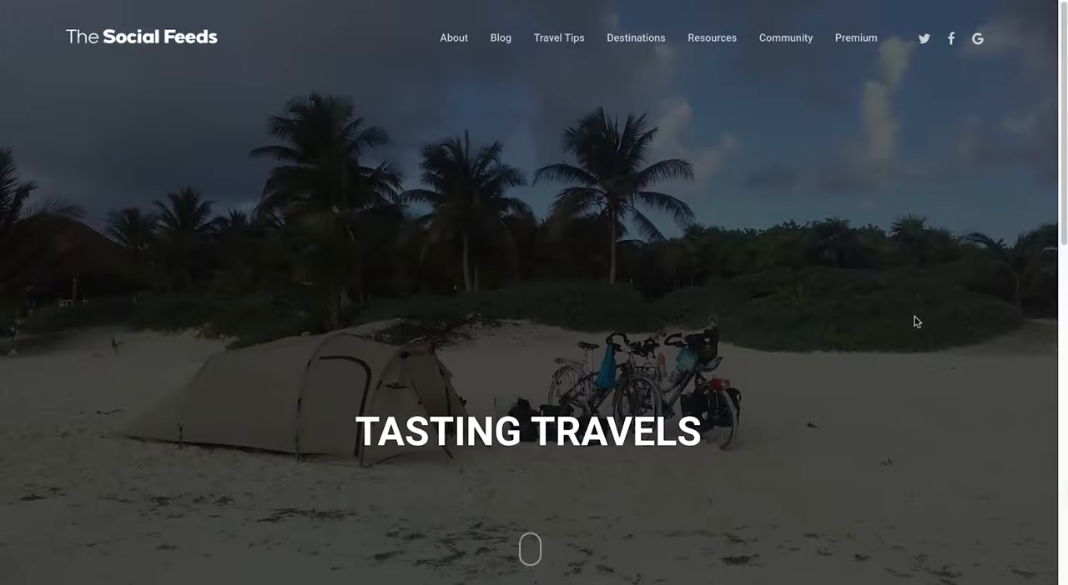
Step: Scroll to the embedded Facebook carousel and advance it two posts
scroll("down", 3)
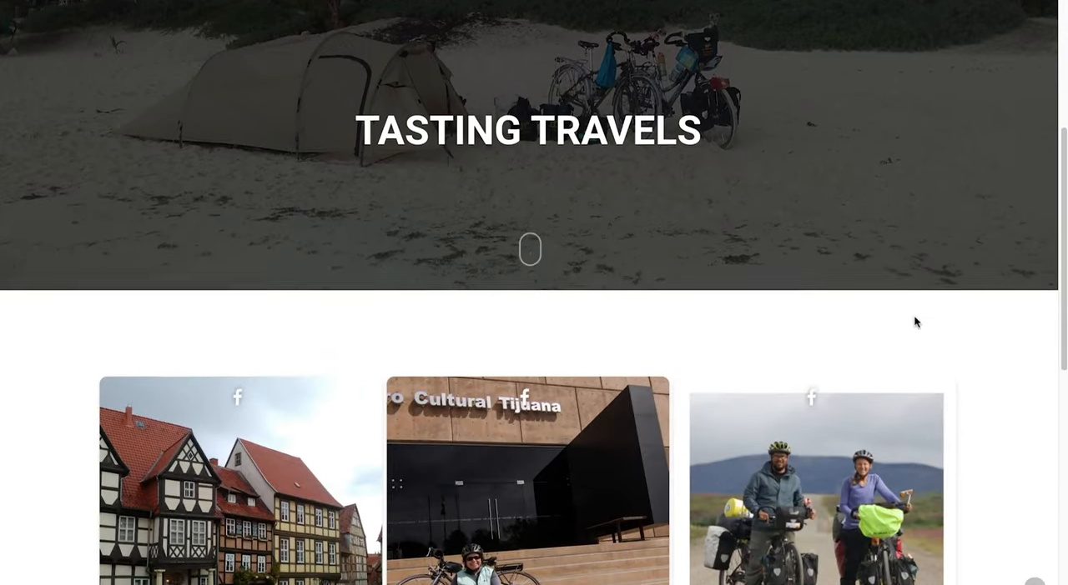
scroll("down", 3)
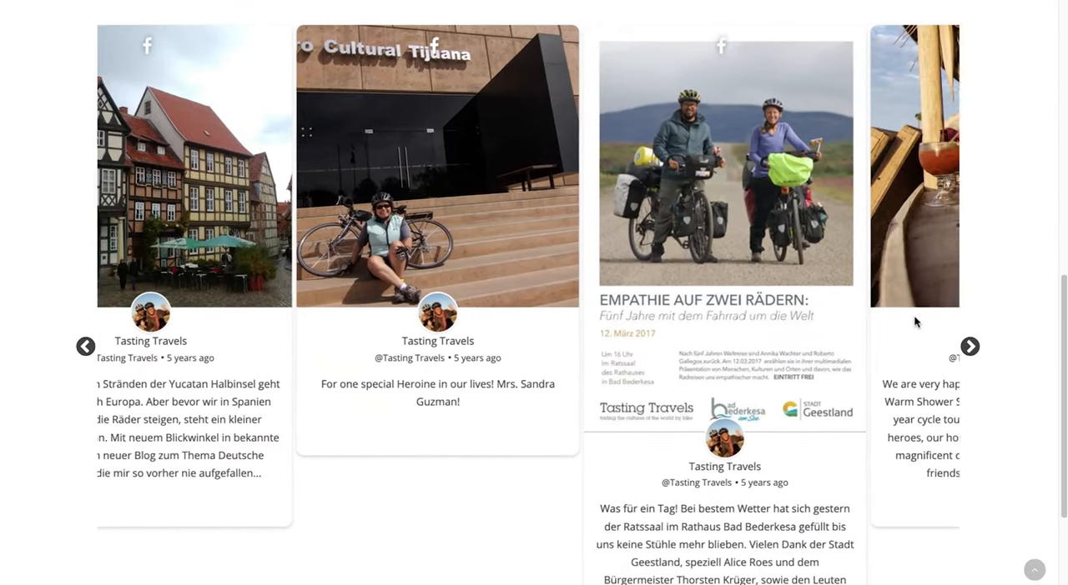
left_click(968, 346)
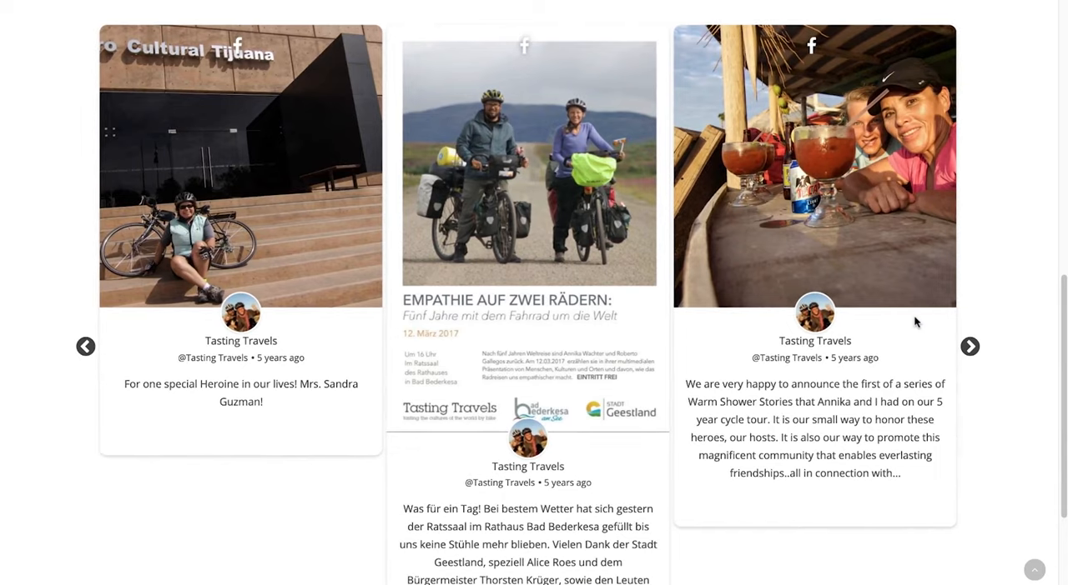
left_click(968, 346)
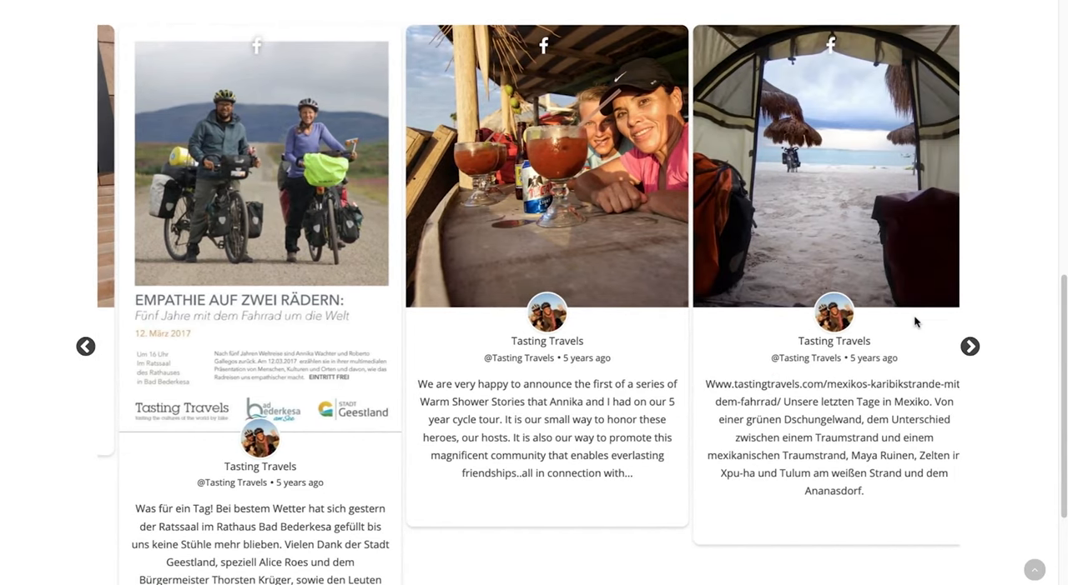